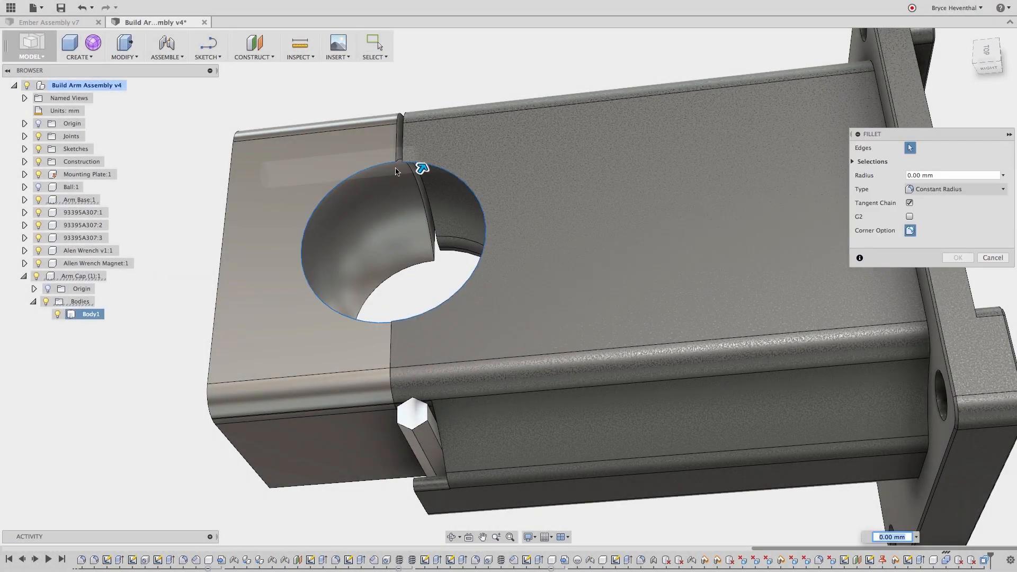
# Fillet the hole edge on the arm cap.
pyautogui.click(422, 165)
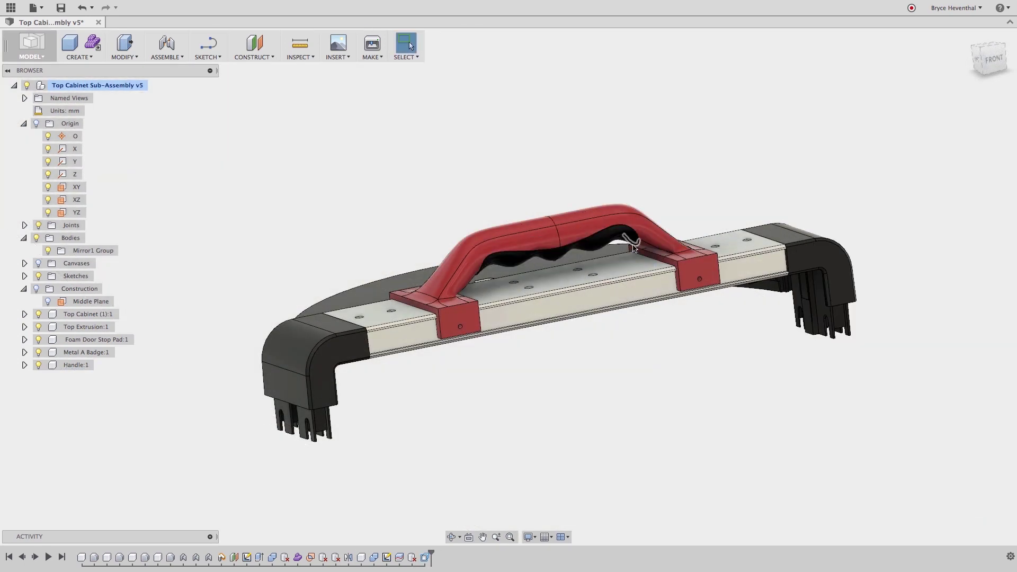
# Save a new version of the Top Cabinet Sub-Assembly, accepting the version description.
pyautogui.click(61, 8)
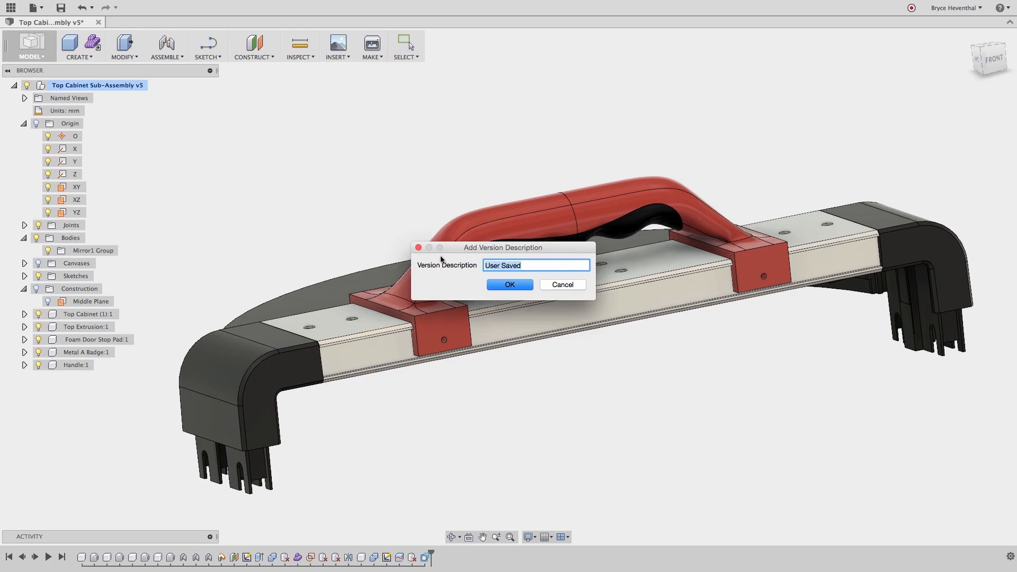
pyautogui.click(508, 284)
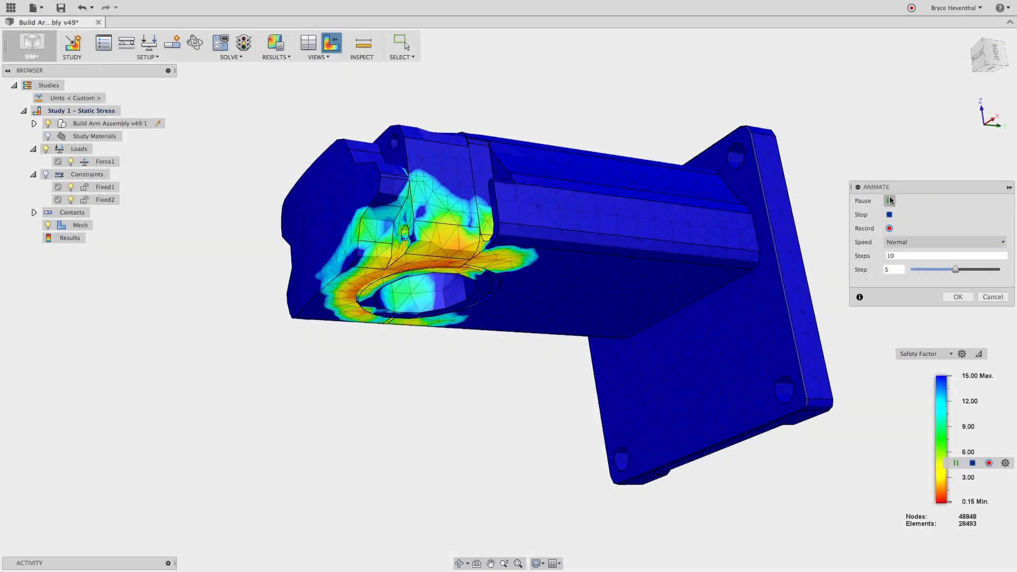
# Pause the arm's static stress safety-factor animation and move to the next design.
pyautogui.click(890, 200)
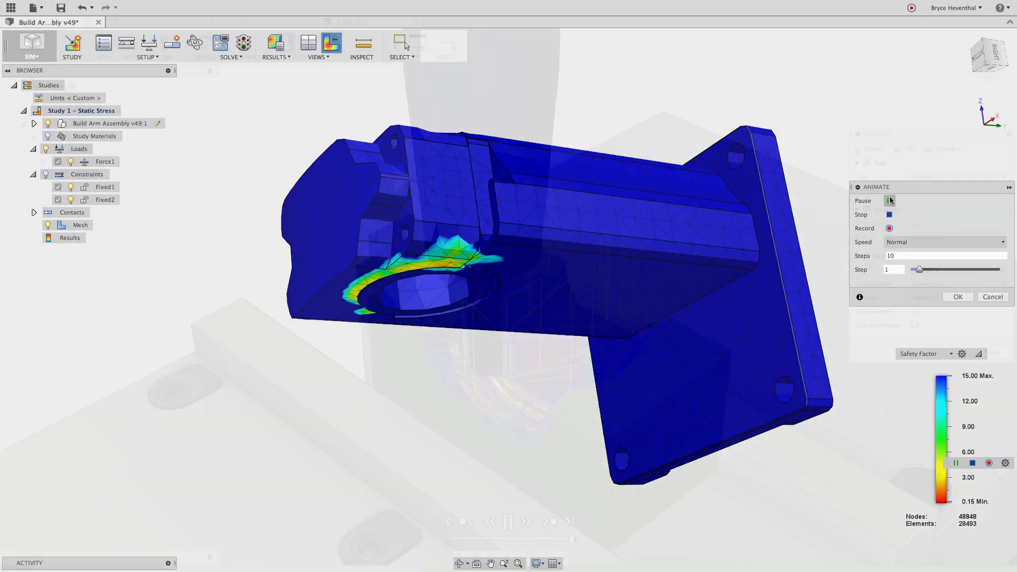
pyautogui.click(370, 21)
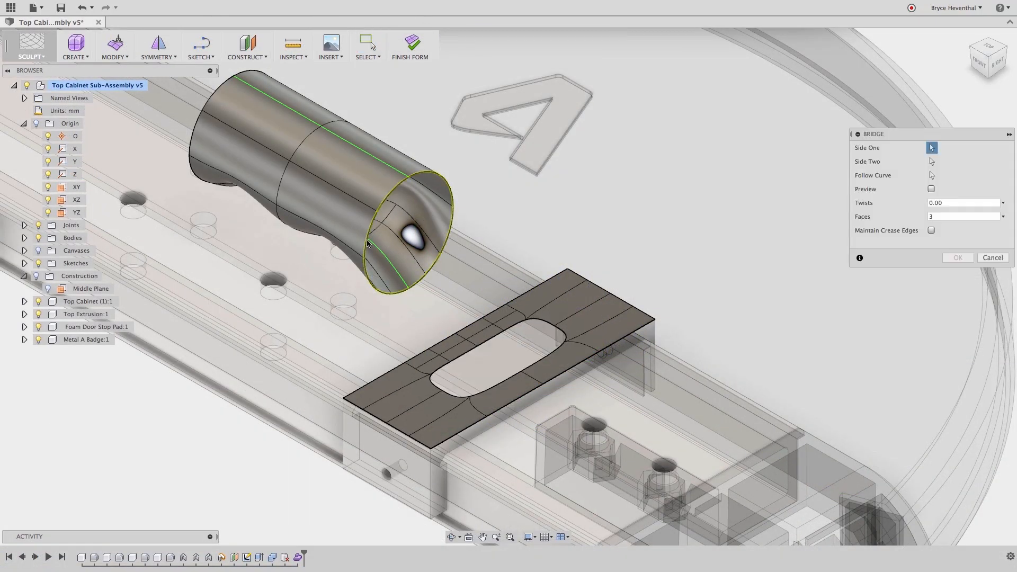
# Bridge the sculpted handle tube's open end to the flat pad opening.
pyautogui.click(155, 22)
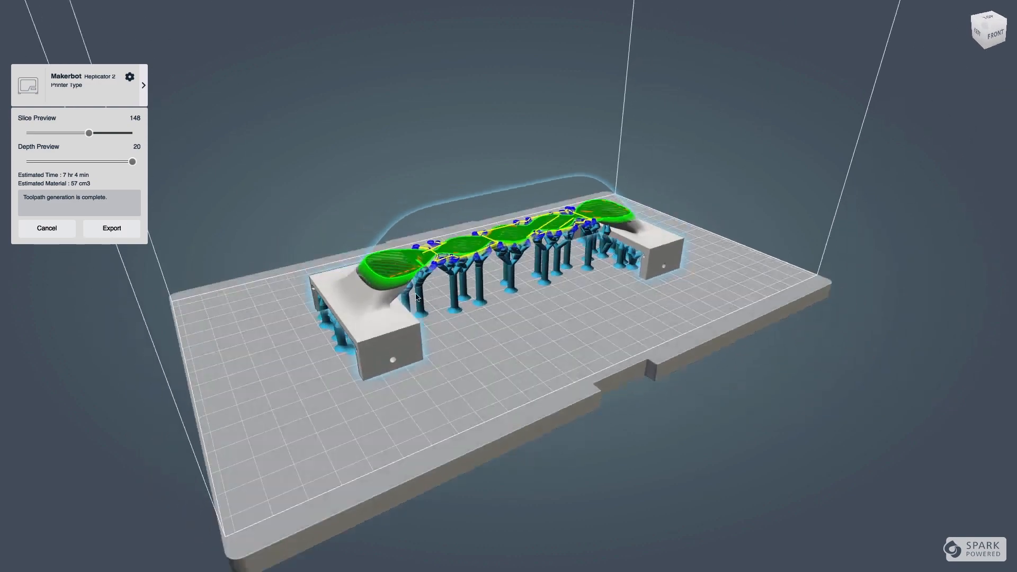
# Advance the Slice Preview slider from layer 148 to 183 to reveal upper toolpath layers.
pyautogui.moveTo(89, 133); pyautogui.dragTo(104, 133)
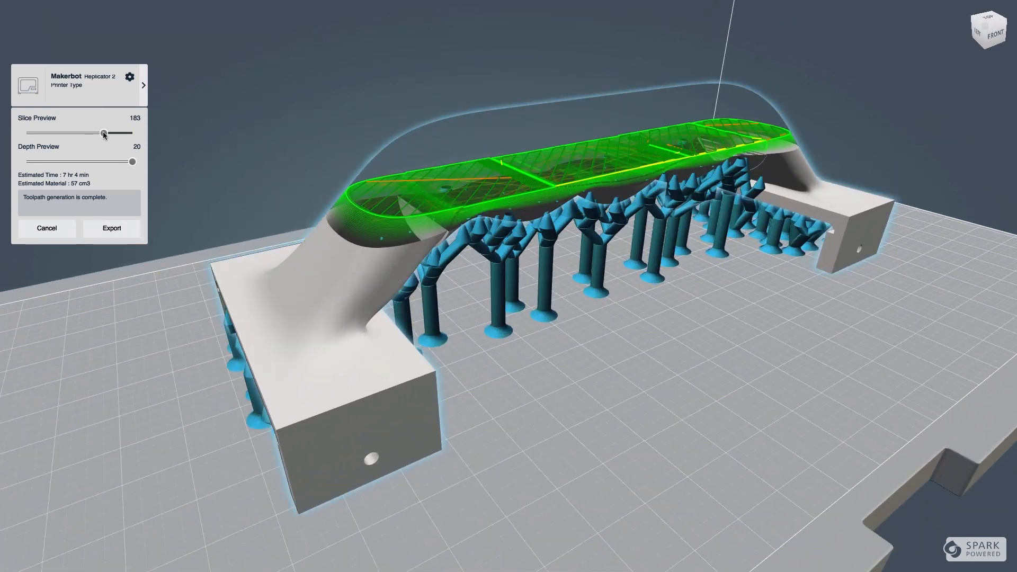